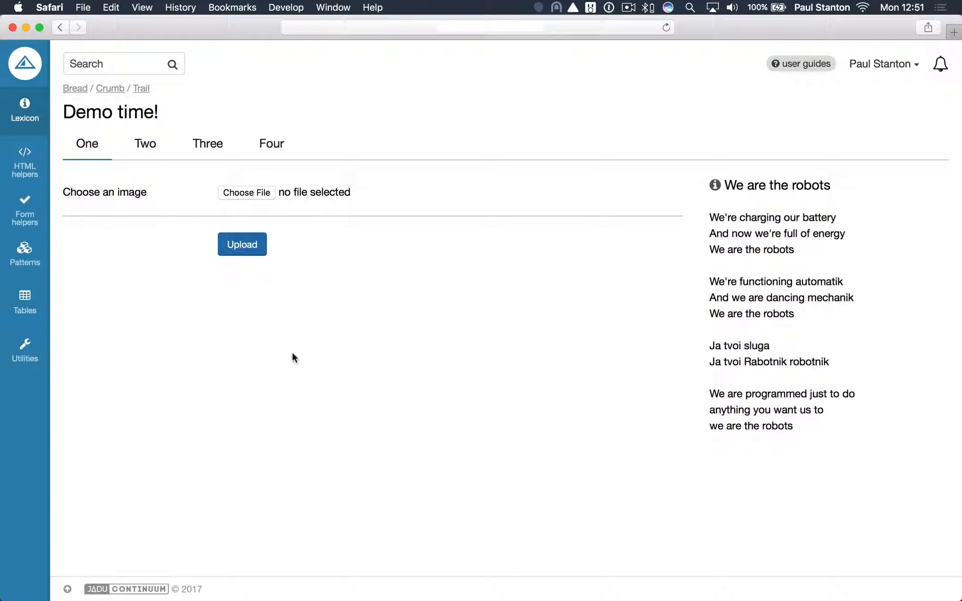
{"action": "mouse_move", "coordinate": [272, 291]}
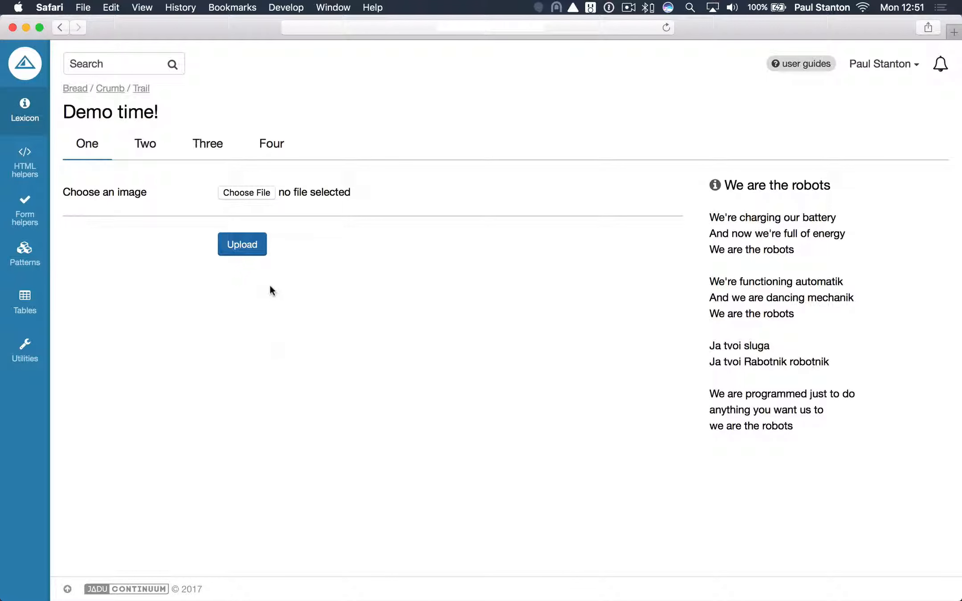
- Select the swan screenshot as the image file in section One
{"action": "left_click", "coordinate": [247, 193]}
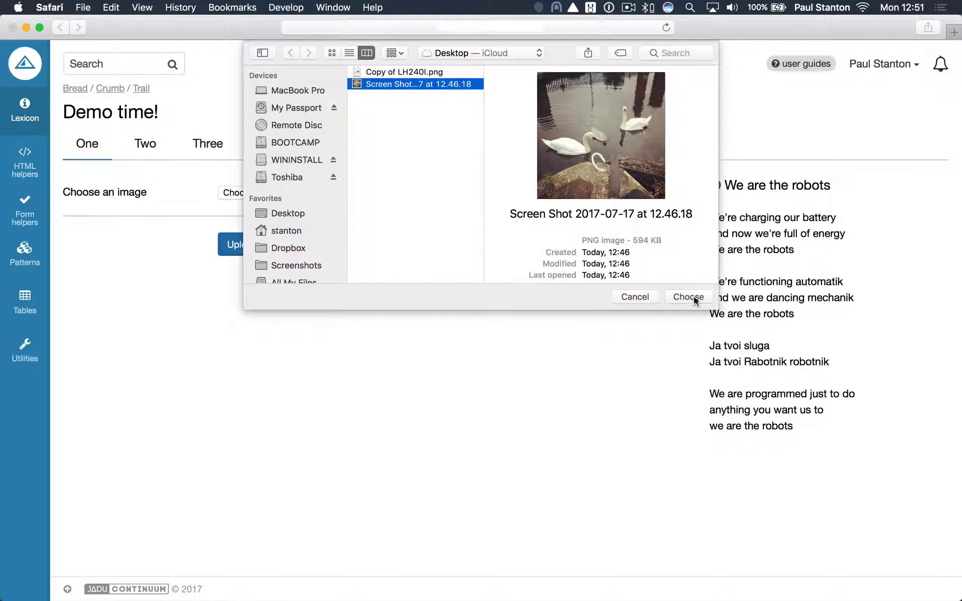
{"action": "left_click", "coordinate": [687, 297]}
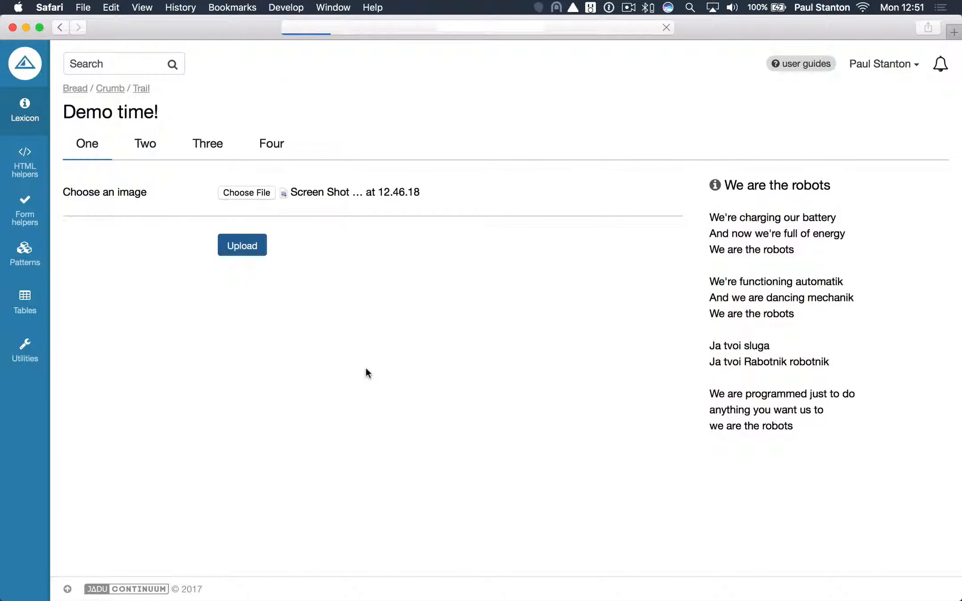
- Upload the swan photo to get tags: bird, water bird, swan, fauna, water
{"action": "left_click", "coordinate": [242, 245]}
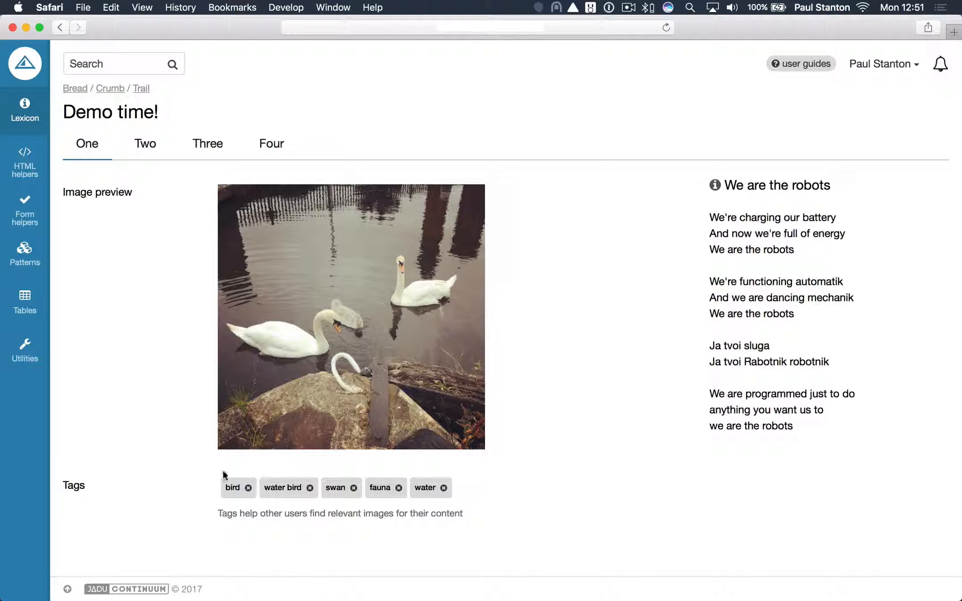
{"action": "mouse_move", "coordinate": [207, 521]}
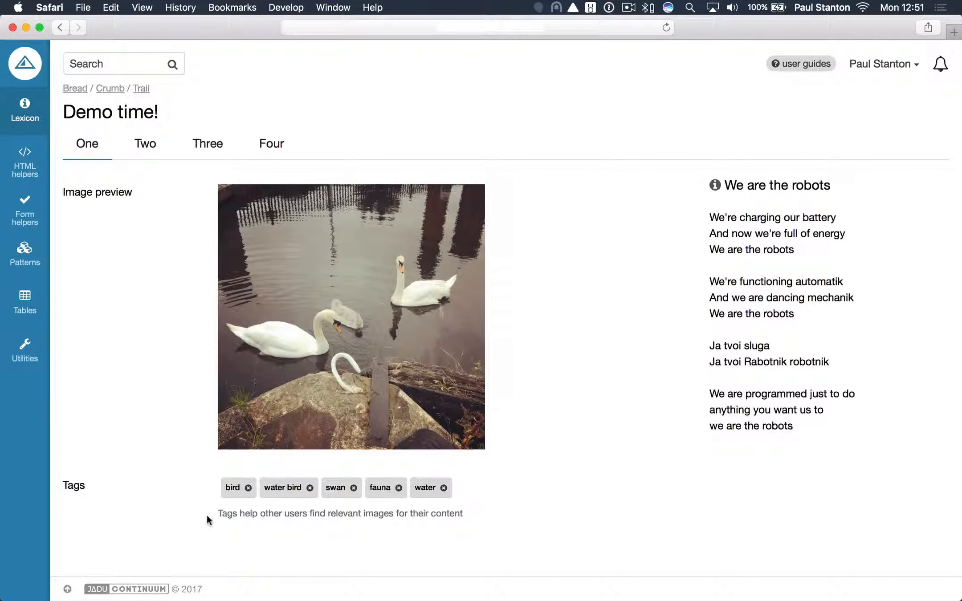
{"action": "mouse_move", "coordinate": [538, 395]}
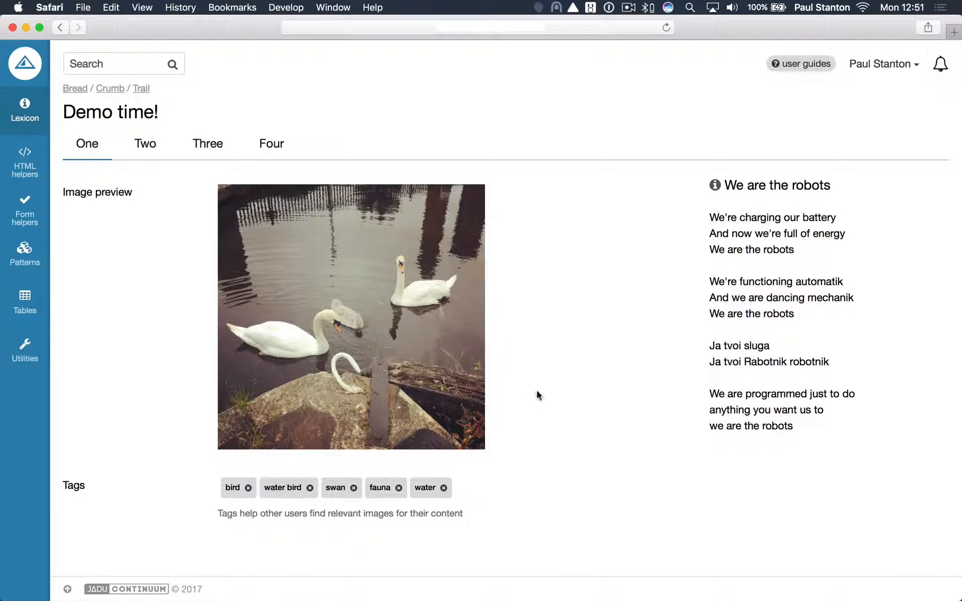
{"action": "mouse_move", "coordinate": [228, 504]}
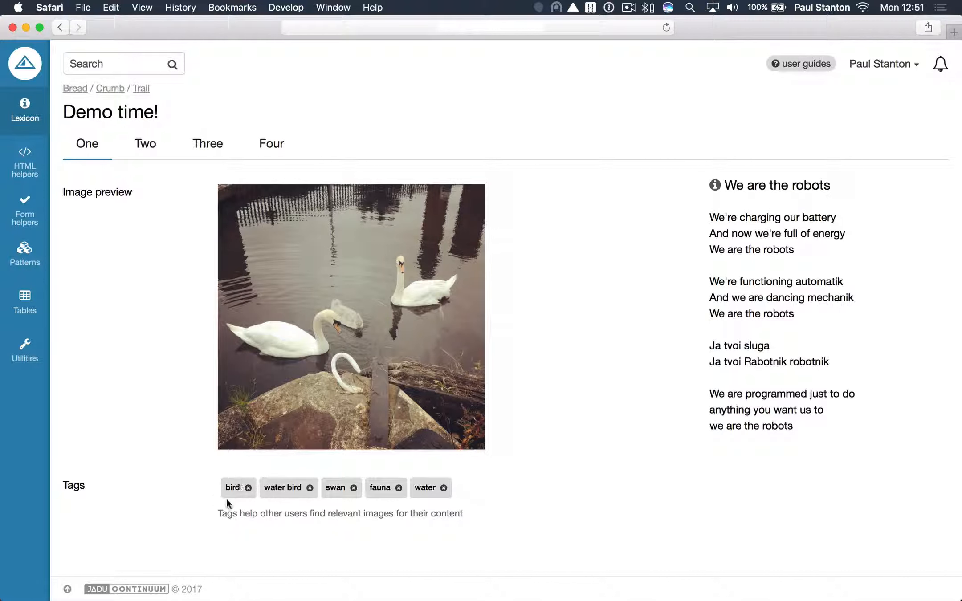
{"action": "mouse_move", "coordinate": [478, 502]}
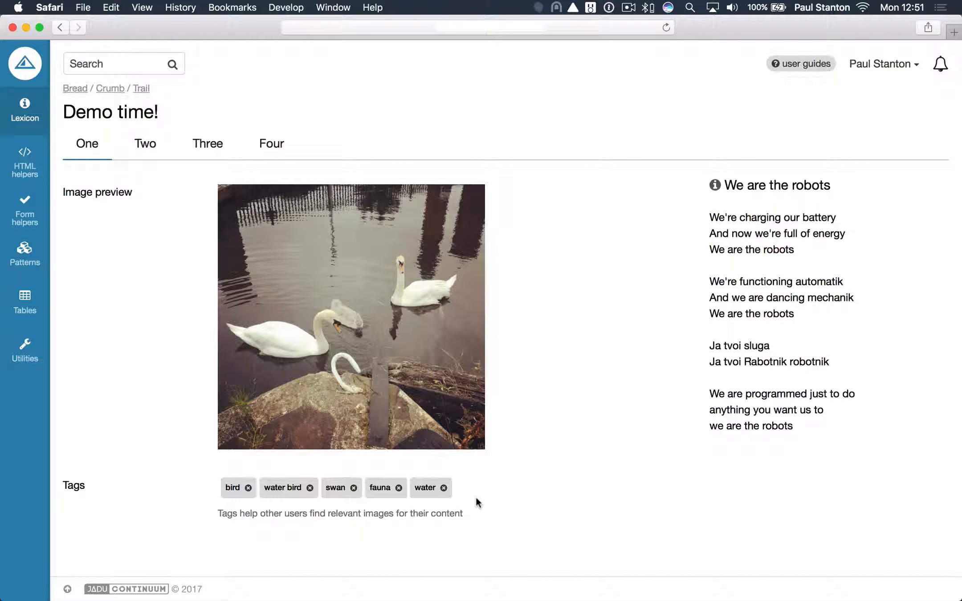
{"action": "mouse_move", "coordinate": [525, 530]}
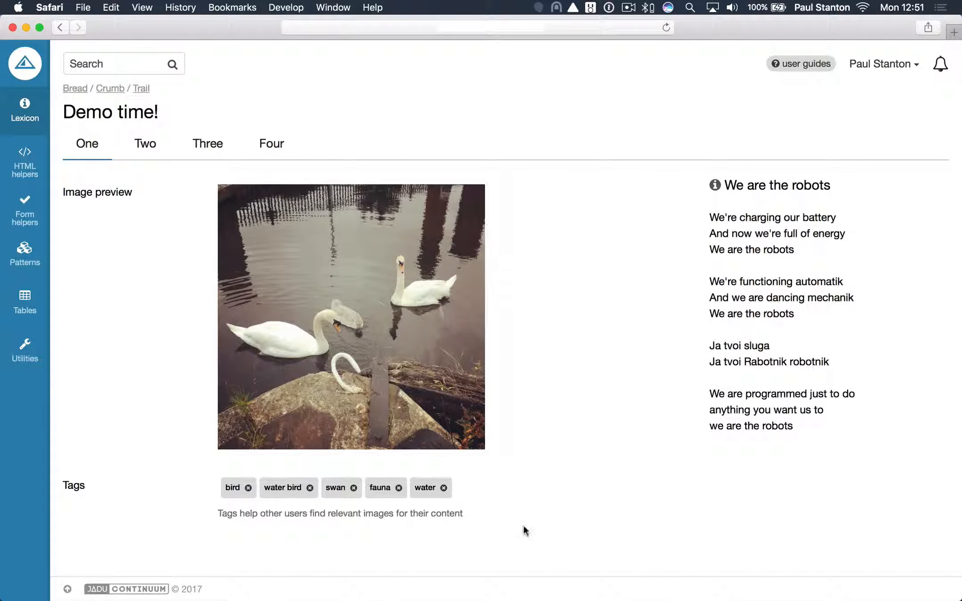
{"action": "mouse_move", "coordinate": [470, 448]}
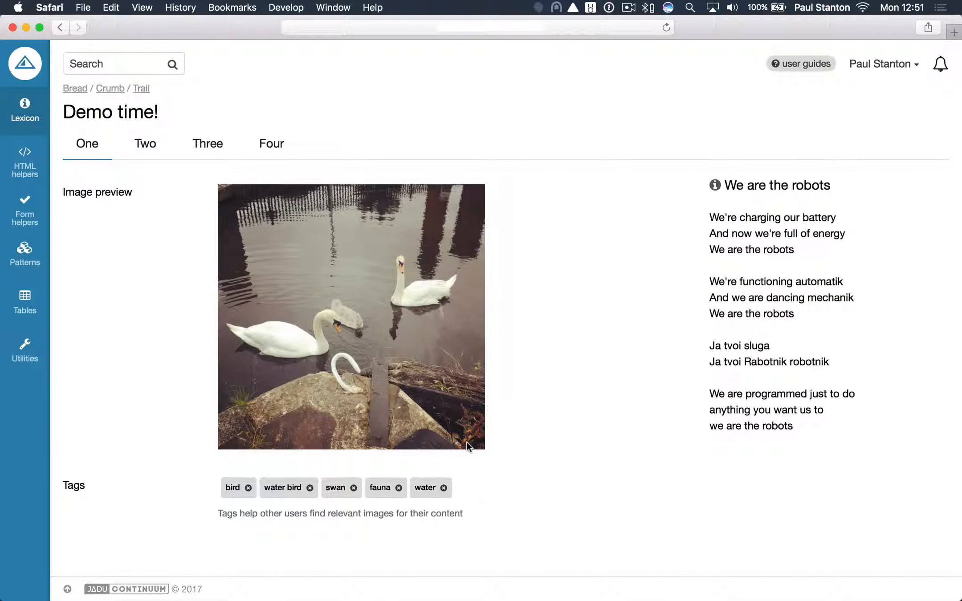
{"action": "mouse_move", "coordinate": [519, 429]}
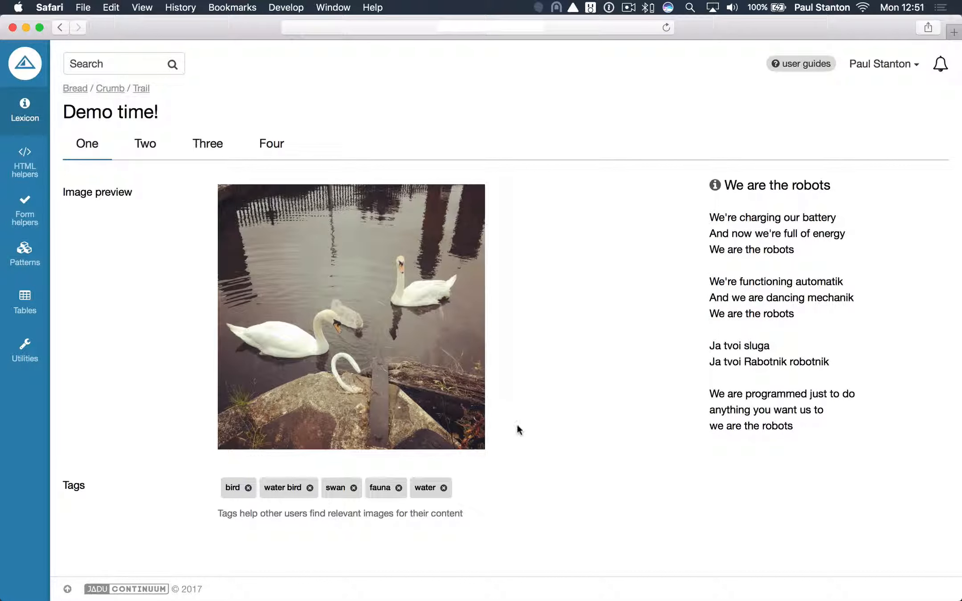
{"action": "mouse_move", "coordinate": [575, 429]}
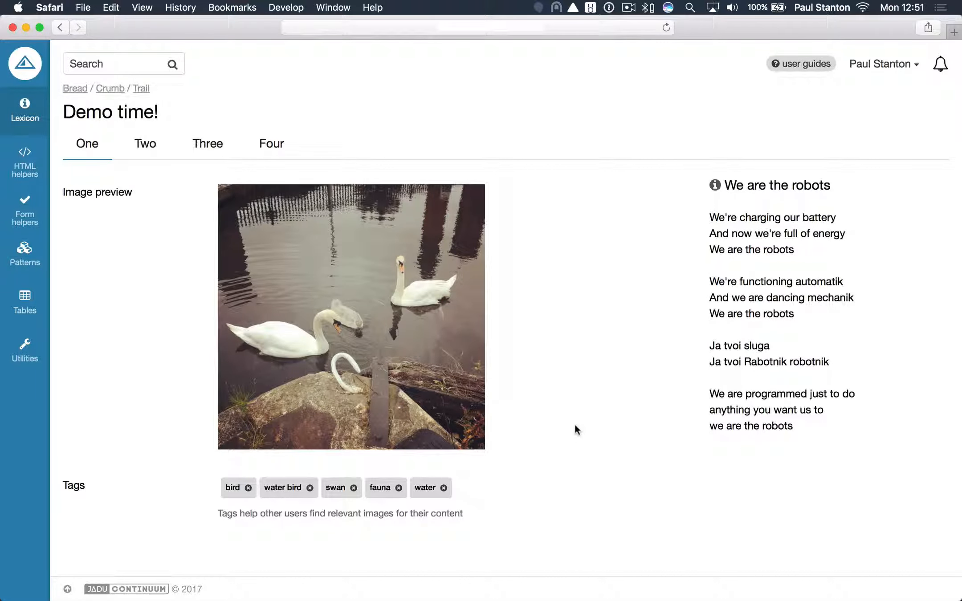
- Upload 'Copy of LH240l.png' parking notice in section Two
{"action": "left_click", "coordinate": [145, 144]}
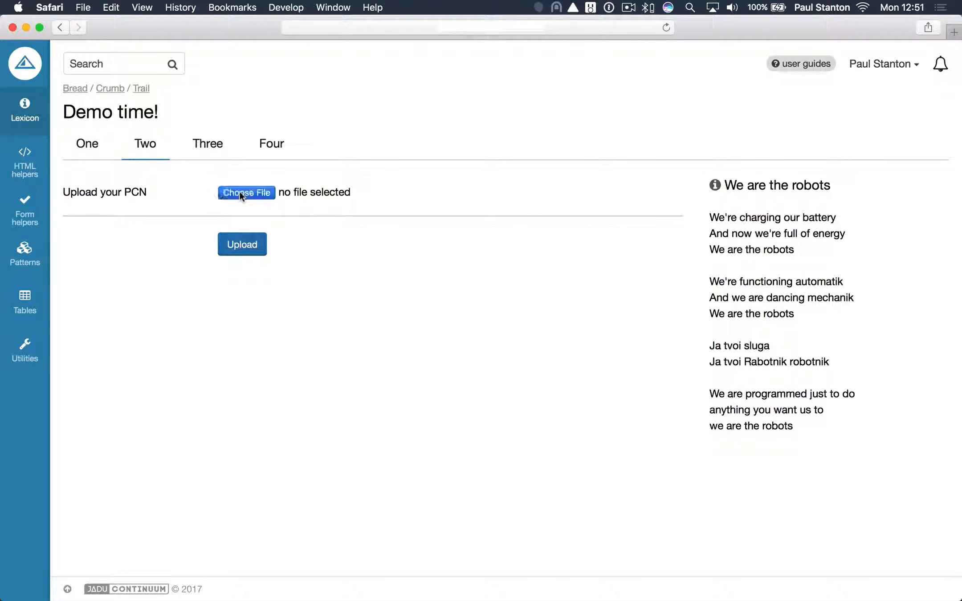
{"action": "left_click", "coordinate": [246, 192]}
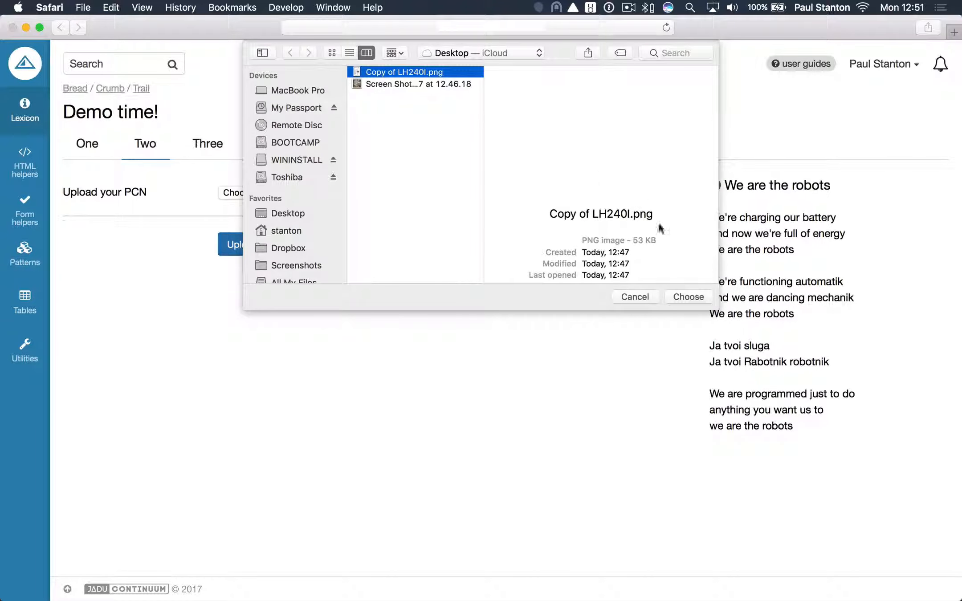
{"action": "left_click", "coordinate": [688, 296]}
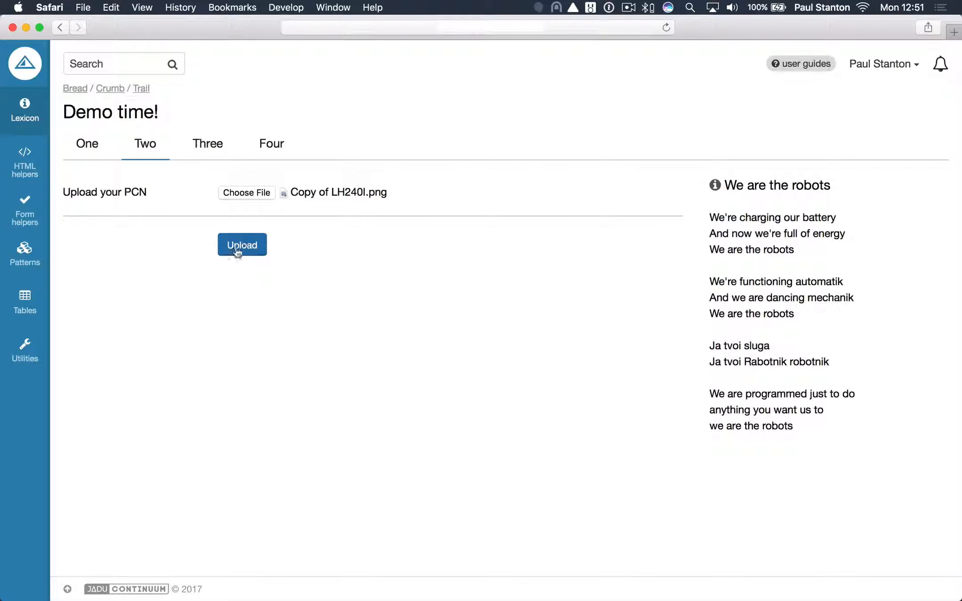
{"action": "left_click", "coordinate": [242, 245]}
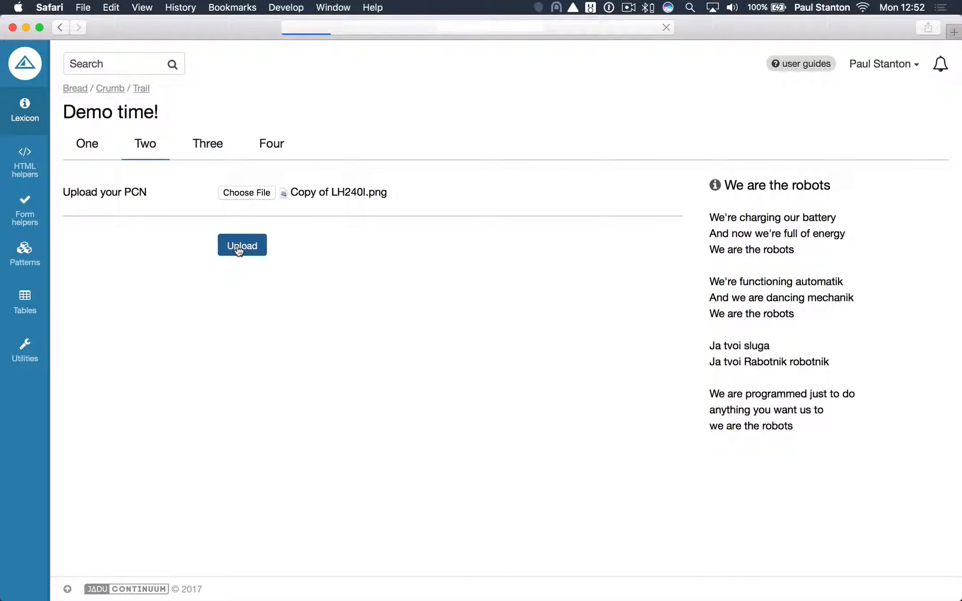
{"action": "left_click", "coordinate": [241, 245]}
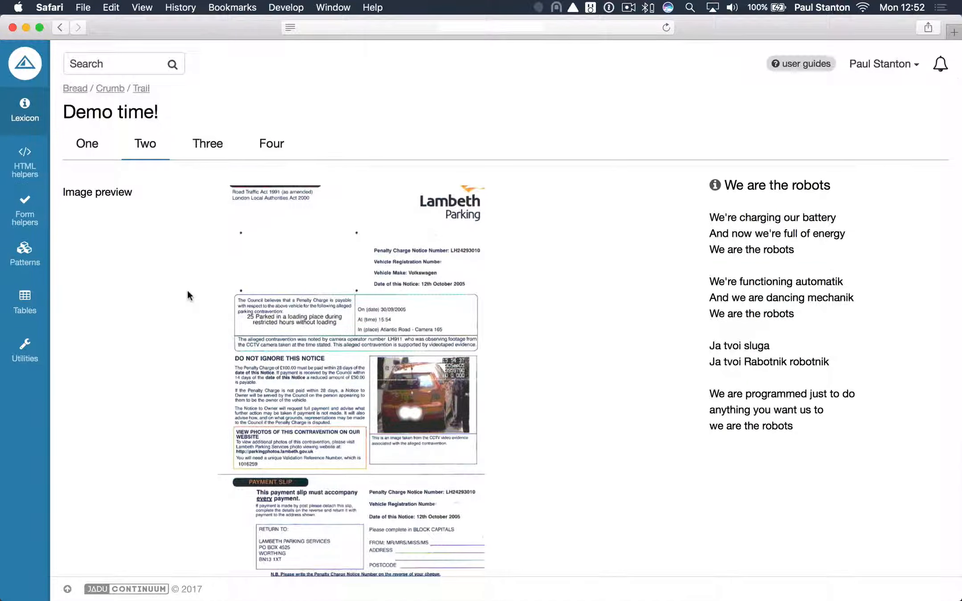
{"action": "scroll", "scroll_direction": "down", "scroll_amount": 3}
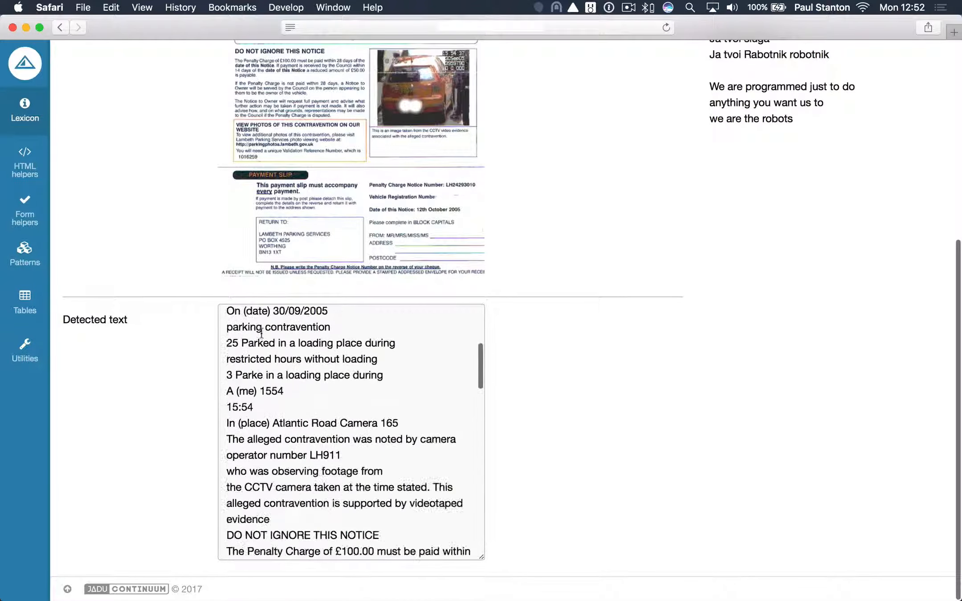
{"action": "scroll", "scroll_direction": "down", "scroll_amount": 3}
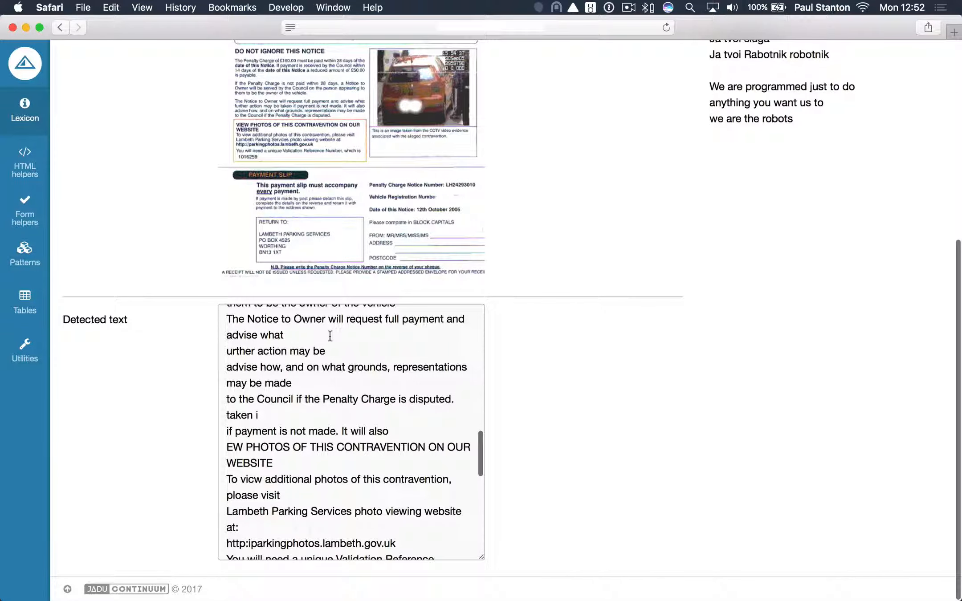
{"action": "scroll", "scroll_direction": "up", "scroll_amount": 3}
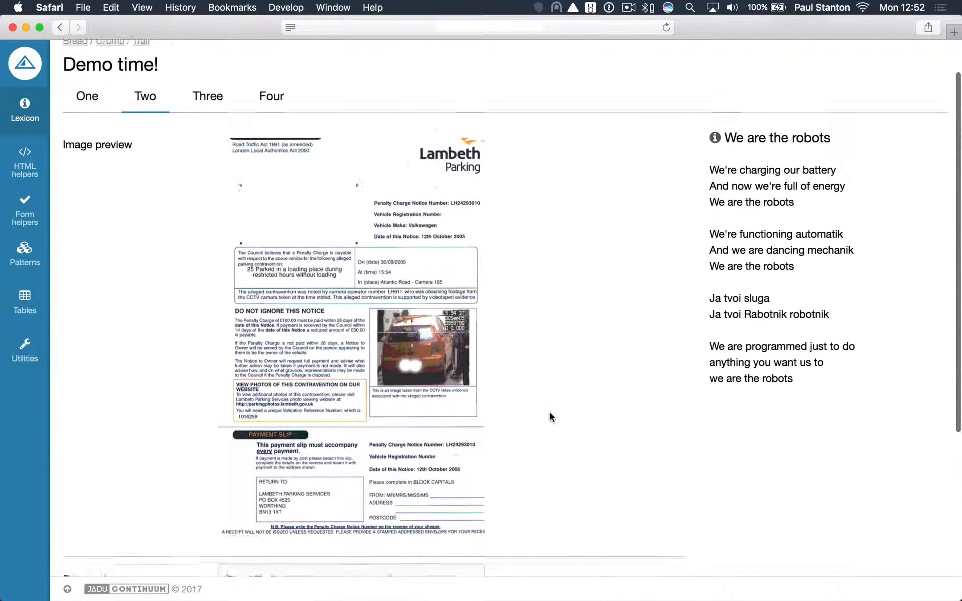
{"action": "scroll", "scroll_direction": "down", "scroll_amount": 3}
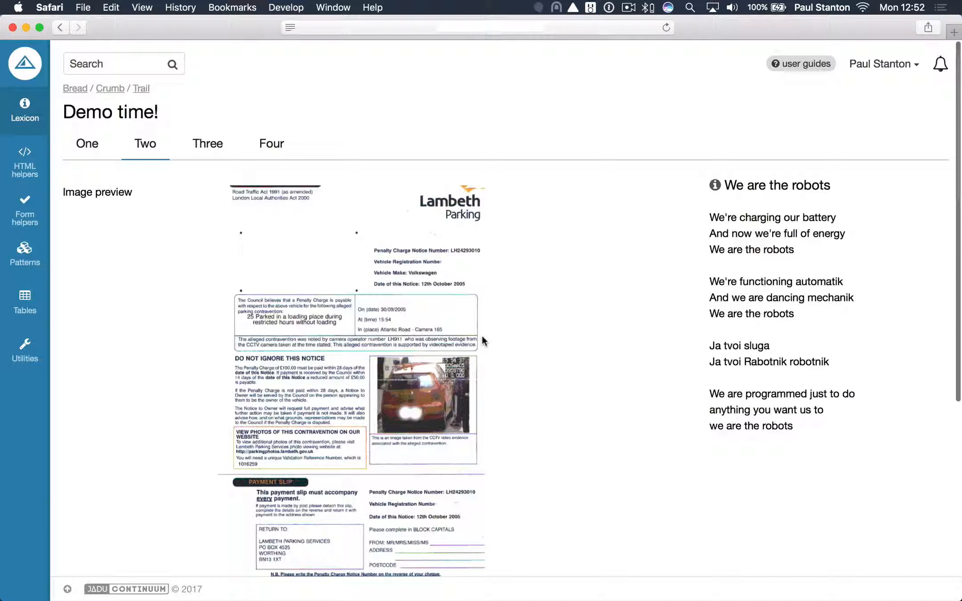
{"action": "mouse_move", "coordinate": [207, 147]}
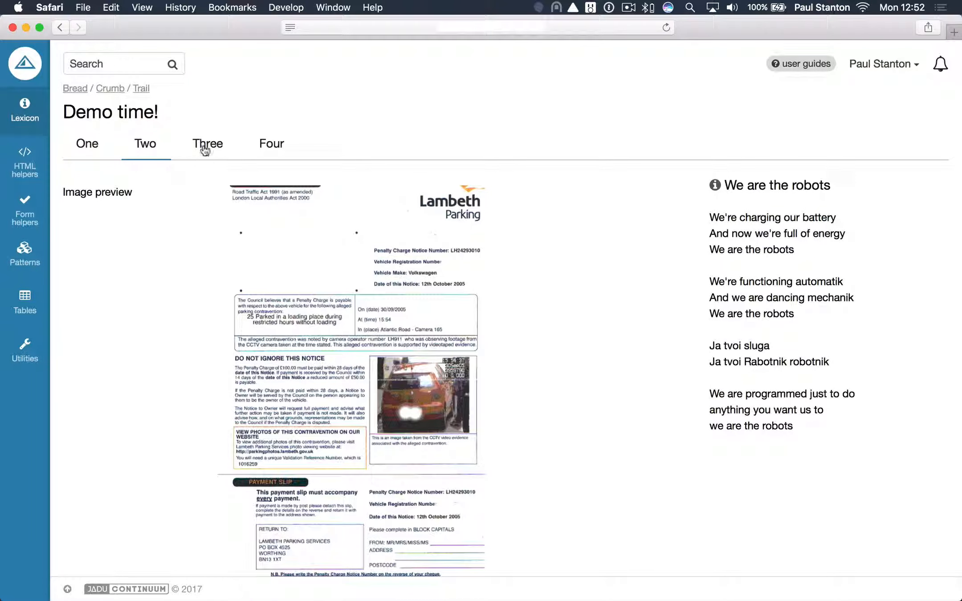
- In section Three, review detected notice date, PCN number, contravention code, date and location
{"action": "left_click", "coordinate": [208, 144]}
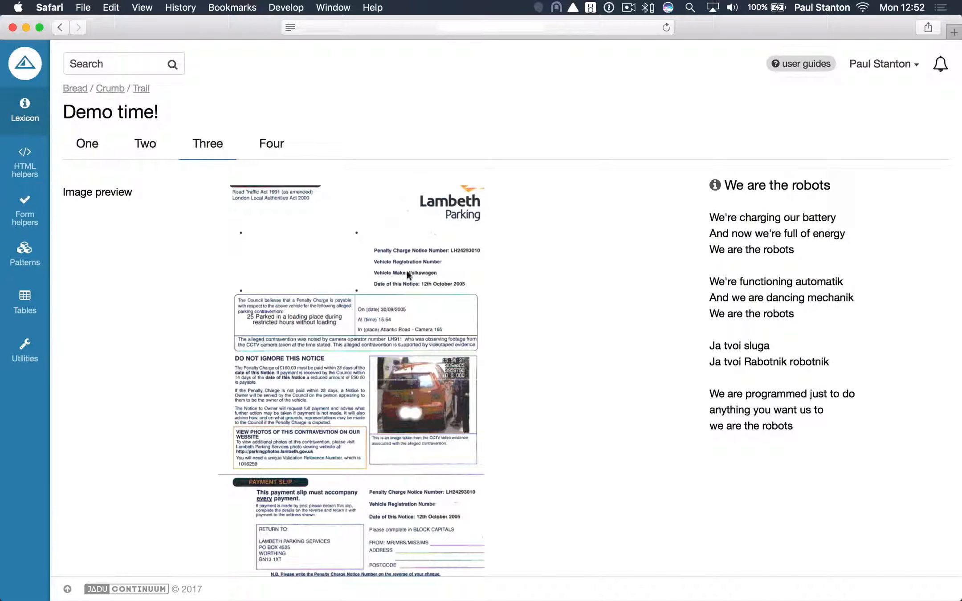
{"action": "scroll", "scroll_direction": "down", "scroll_amount": 3}
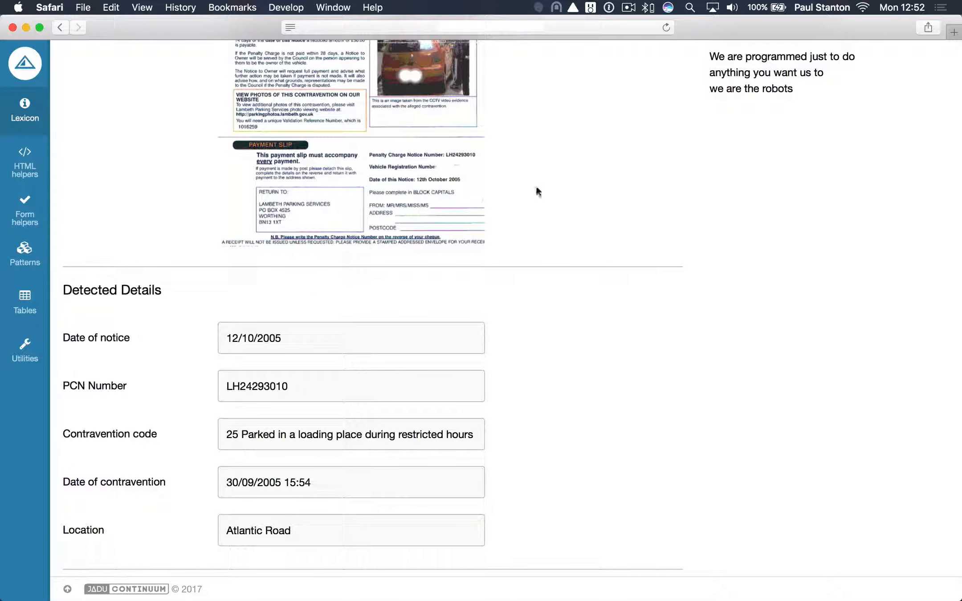
{"action": "scroll", "scroll_direction": "up", "scroll_amount": 3}
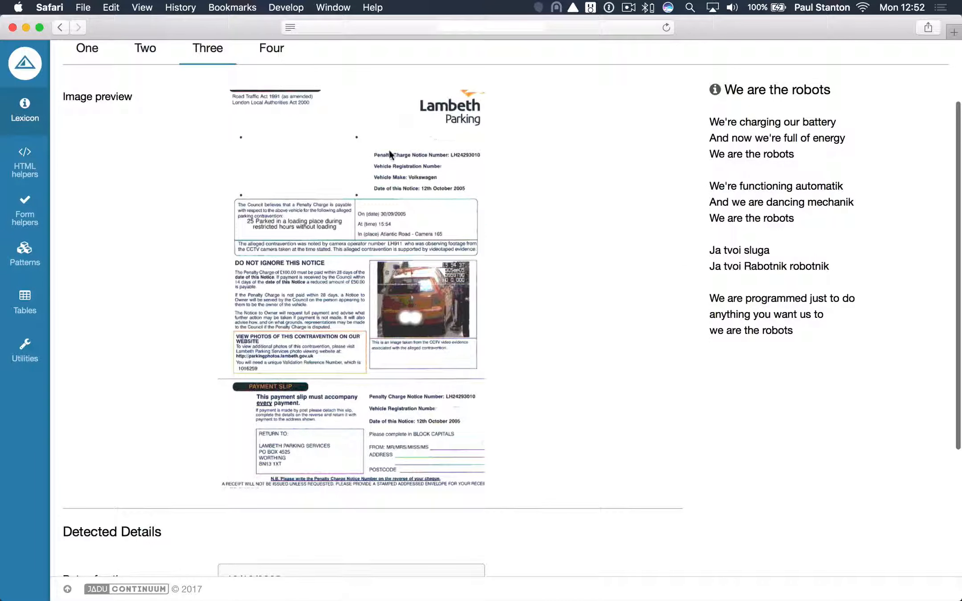
{"action": "mouse_move", "coordinate": [250, 239]}
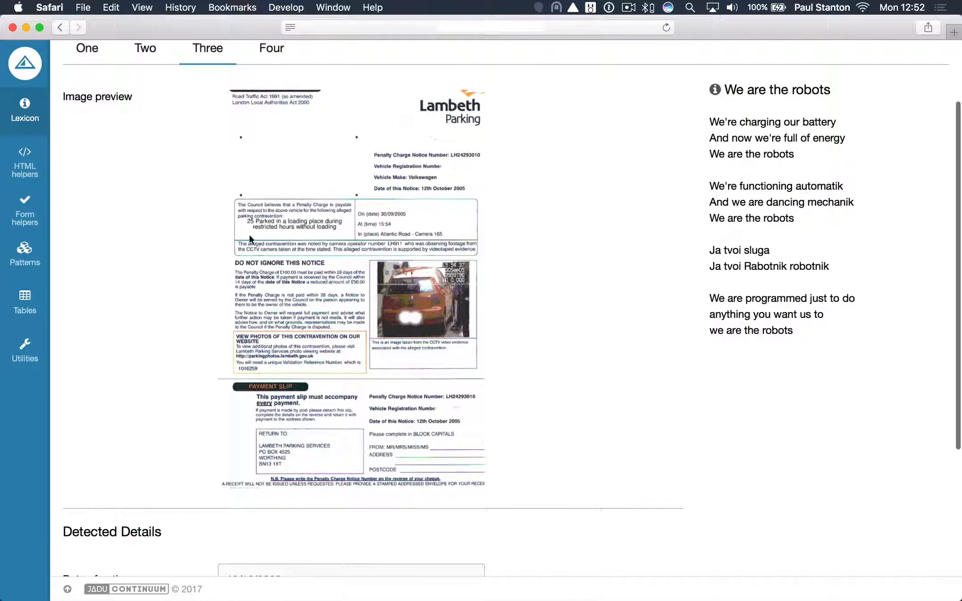
{"action": "mouse_move", "coordinate": [327, 292]}
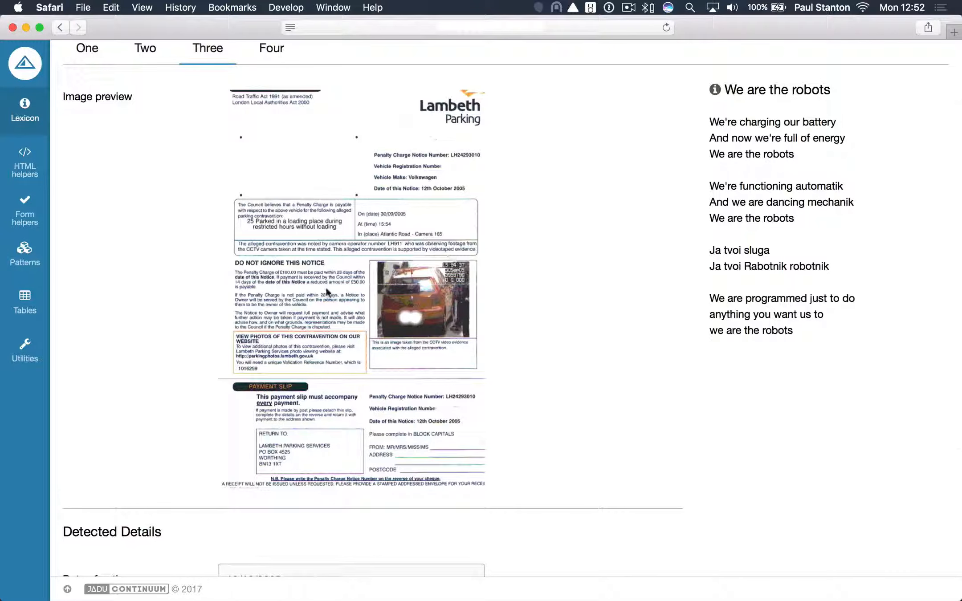
{"action": "scroll", "scroll_direction": "down", "scroll_amount": 3}
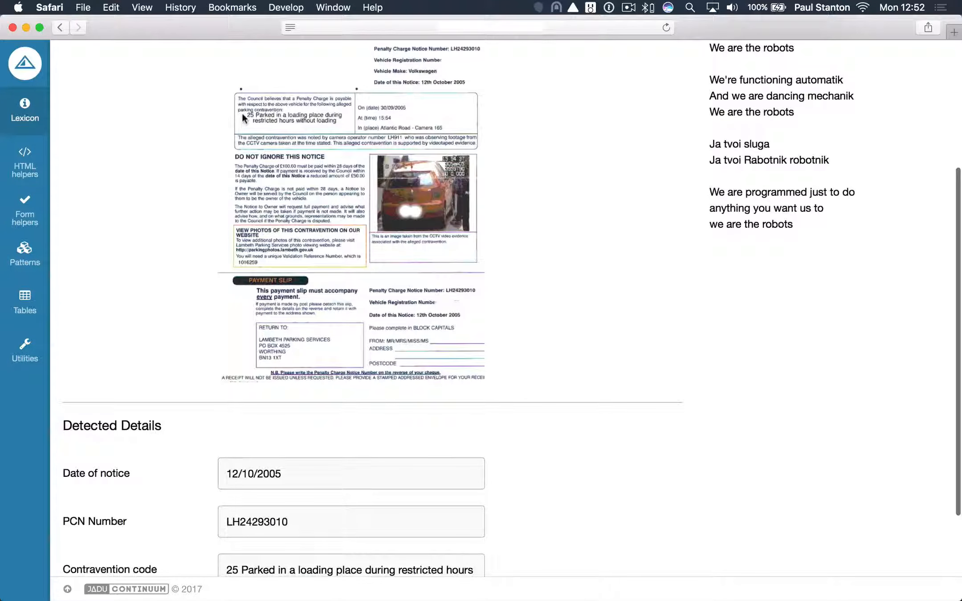
{"action": "mouse_move", "coordinate": [275, 115]}
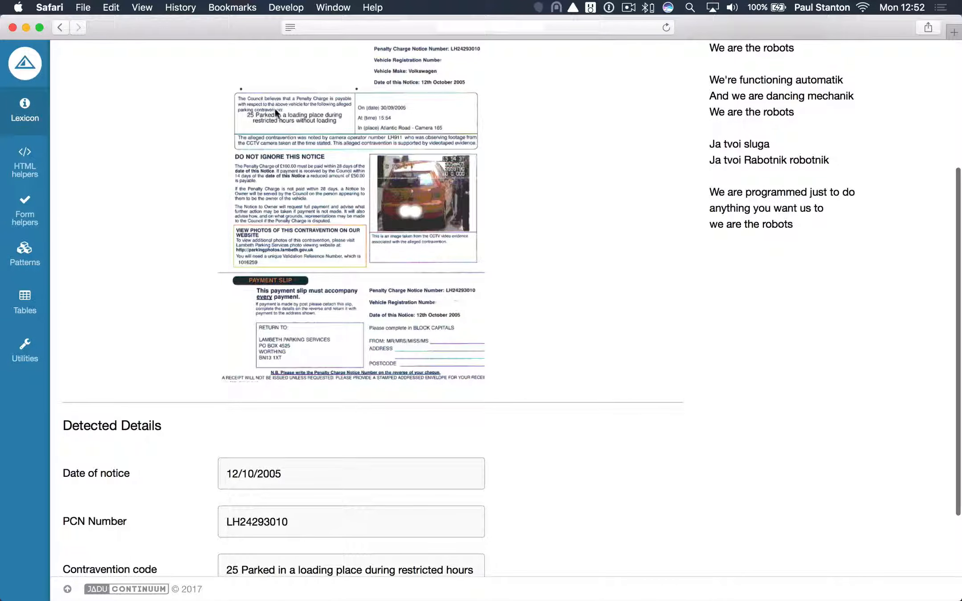
{"action": "scroll", "scroll_direction": "down", "scroll_amount": 3}
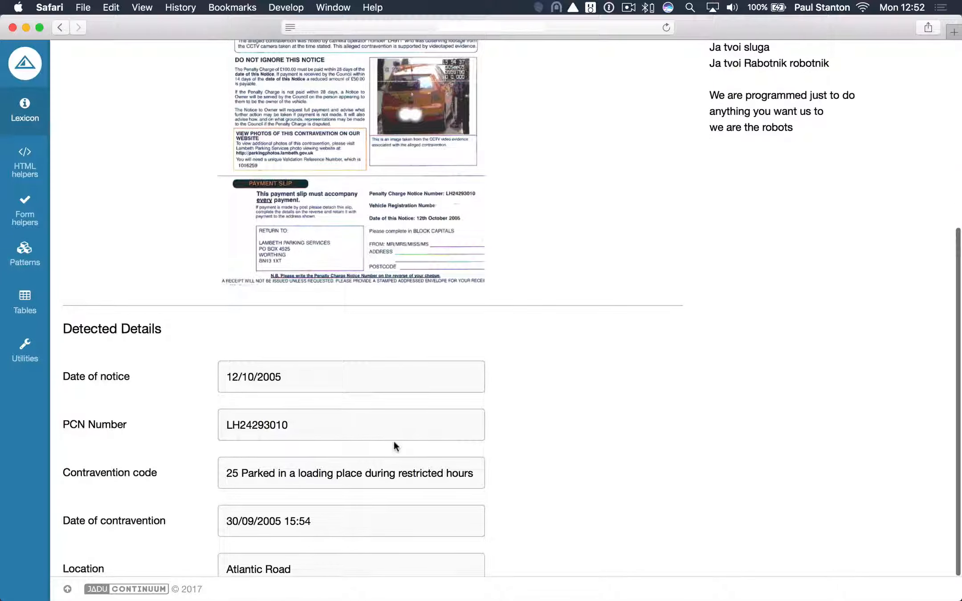
{"action": "scroll", "scroll_direction": "down", "scroll_amount": 3}
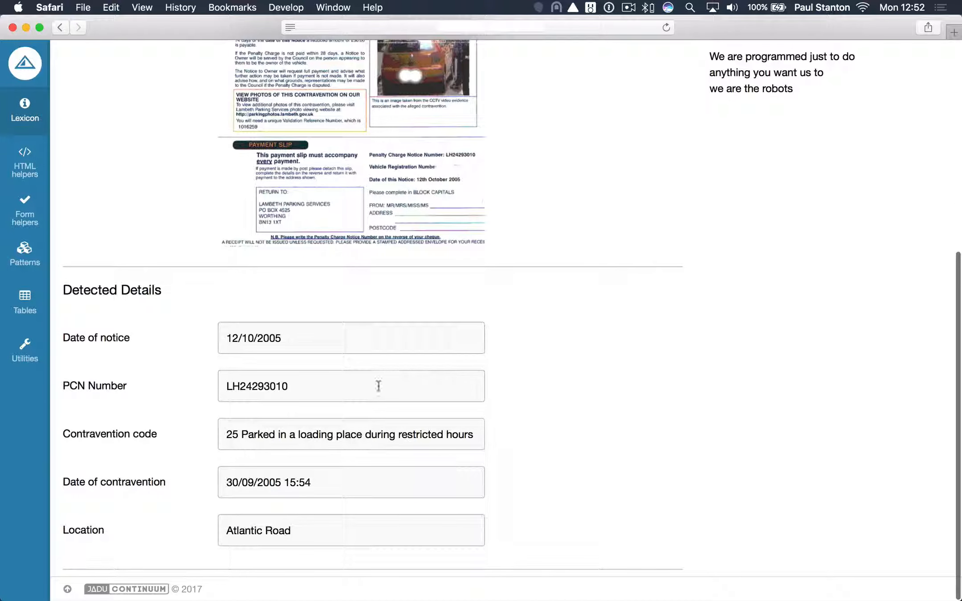
{"action": "mouse_move", "coordinate": [537, 348]}
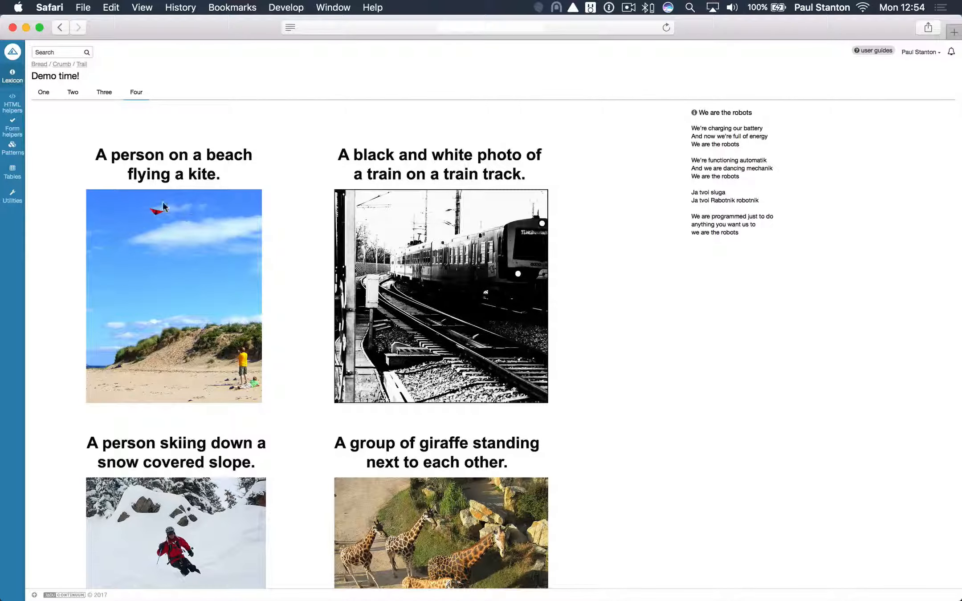
{"action": "mouse_move", "coordinate": [233, 252]}
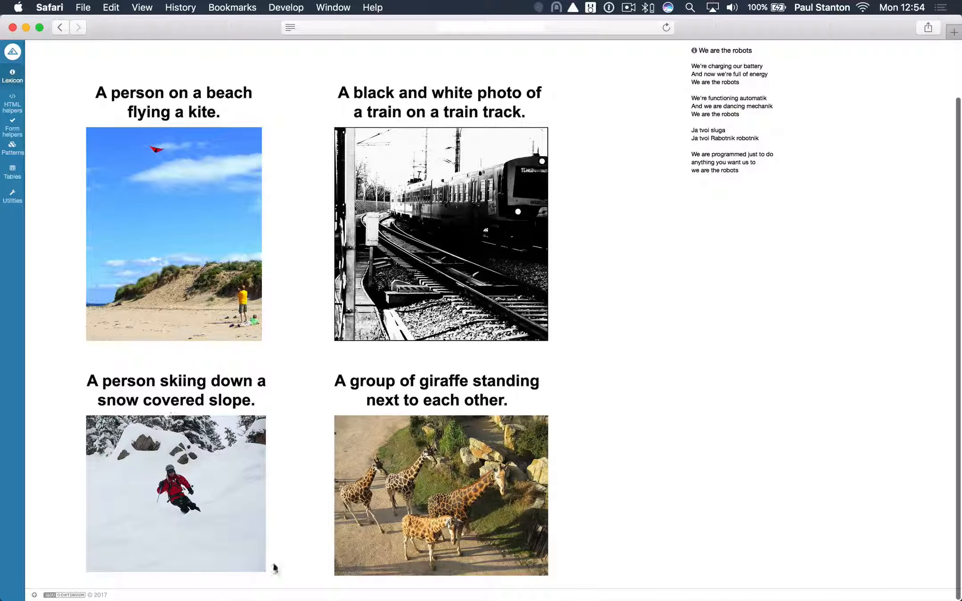
{"action": "mouse_move", "coordinate": [290, 406]}
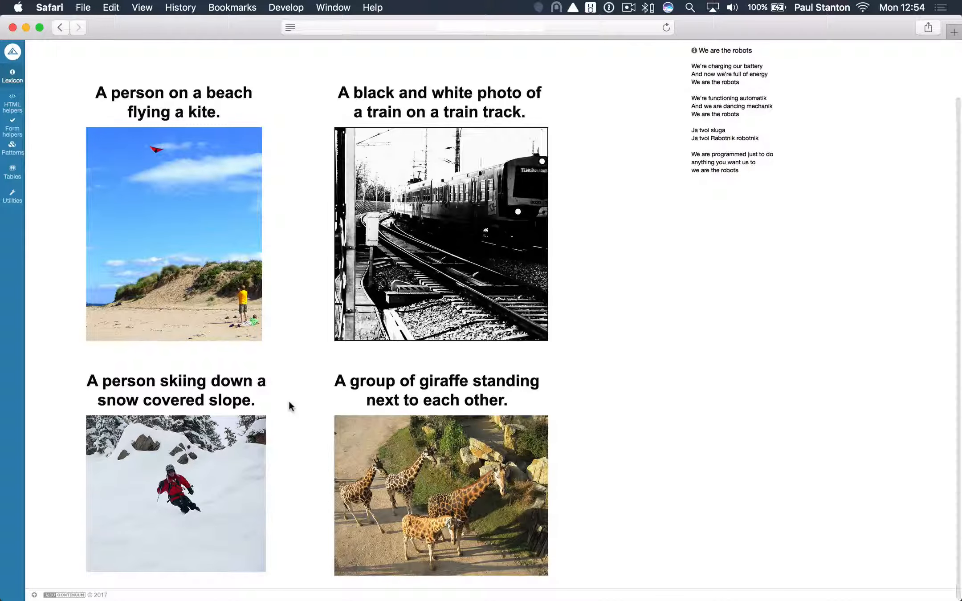